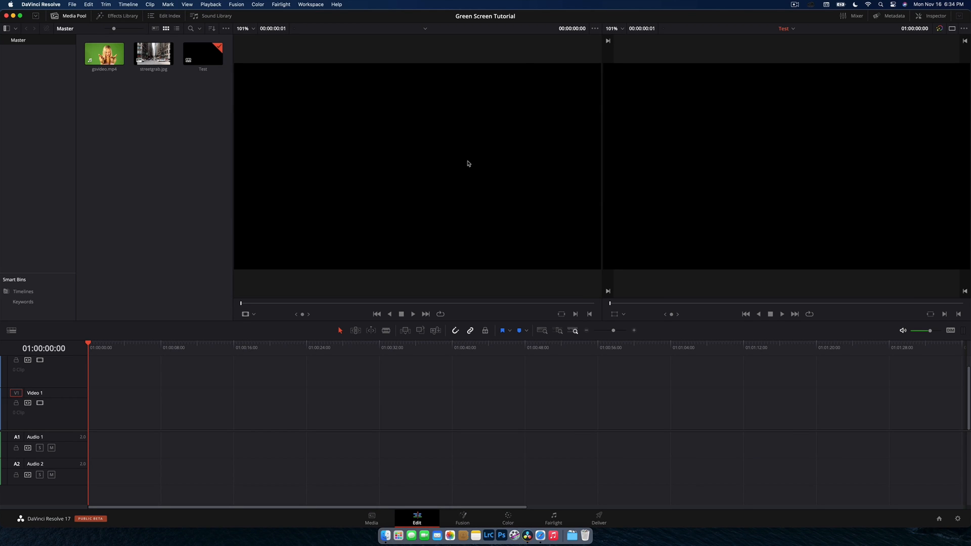
# - Drop gsvideo.mp4 from the Media Pool onto the timeline's upper video track
pyautogui.moveTo(104, 53); pyautogui.dragTo(96, 406)
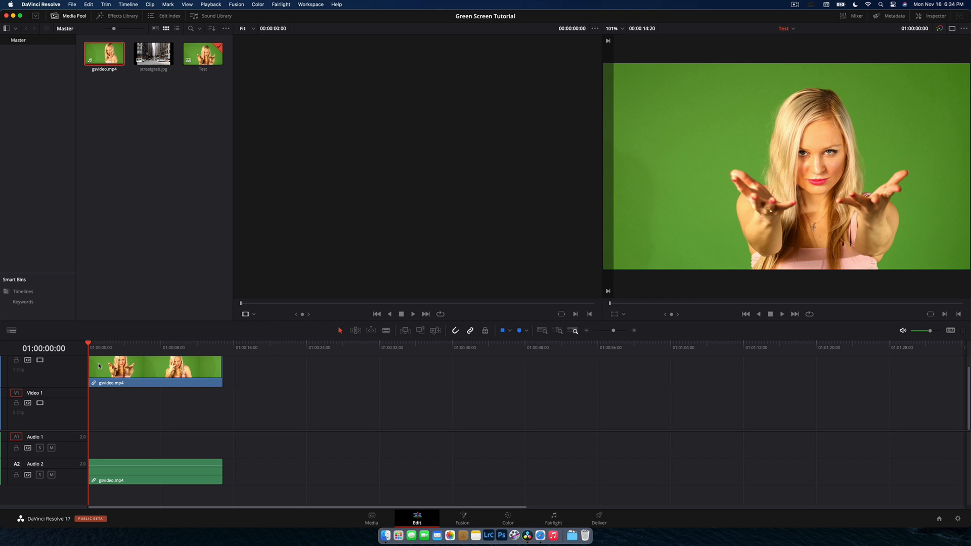
pyautogui.click(782, 314)
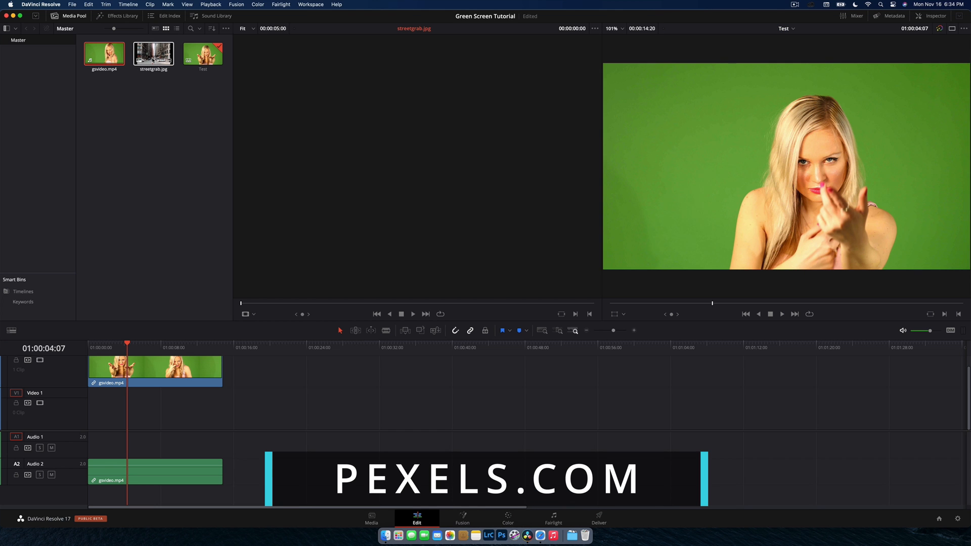
# - Place streetgrab.jpg on Video 1 beneath gsvideo.mp4, matching its length
pyautogui.moveTo(153, 52); pyautogui.dragTo(121, 409)
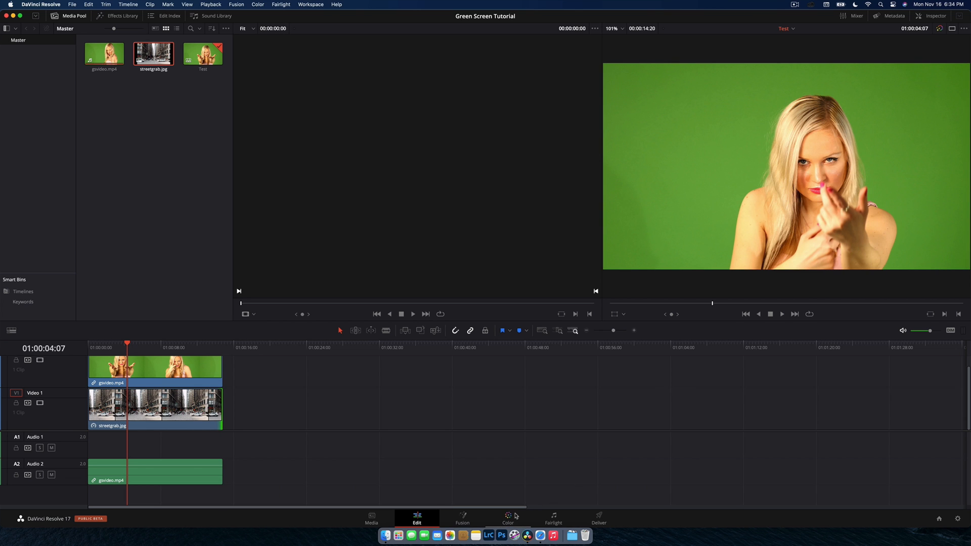
pyautogui.moveTo(469, 520)
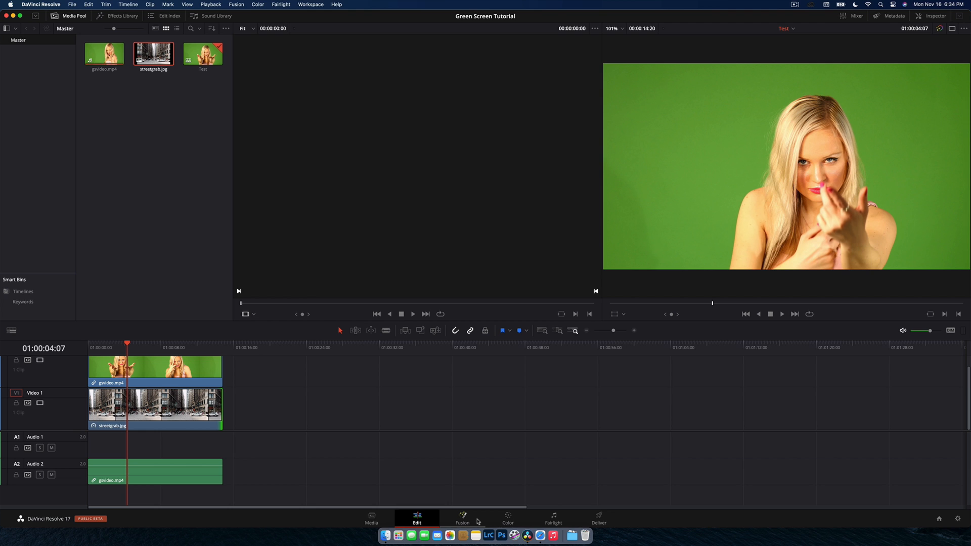
pyautogui.moveTo(606, 343)
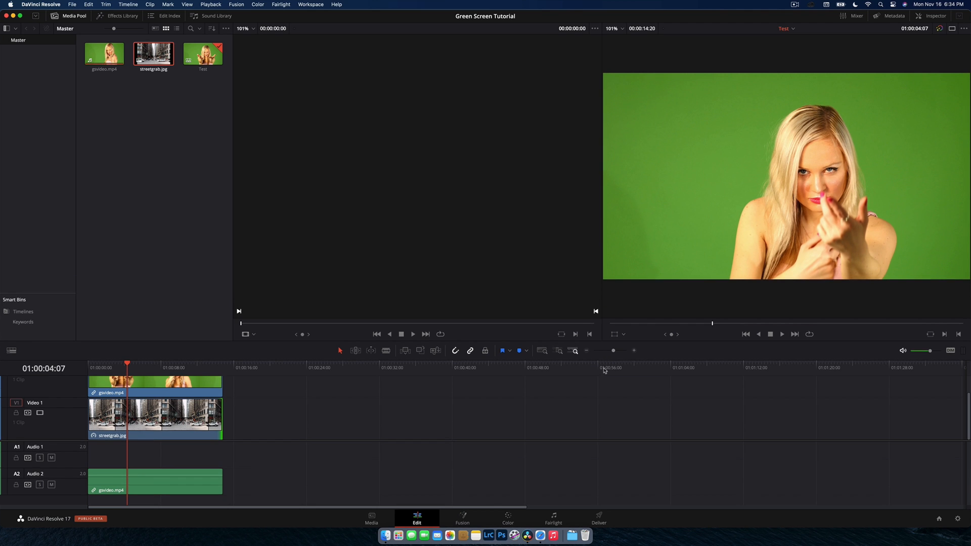
pyautogui.moveTo(543, 351)
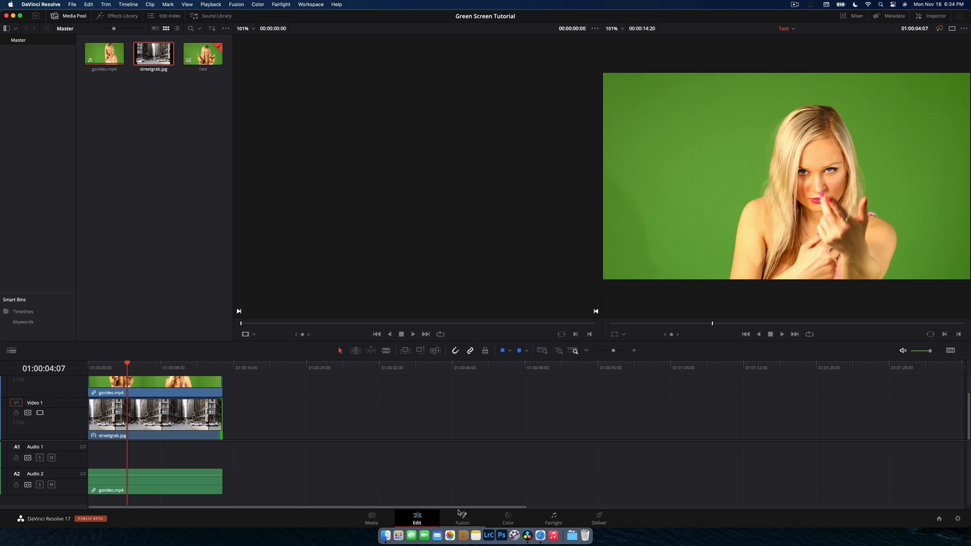
pyautogui.moveTo(560, 260)
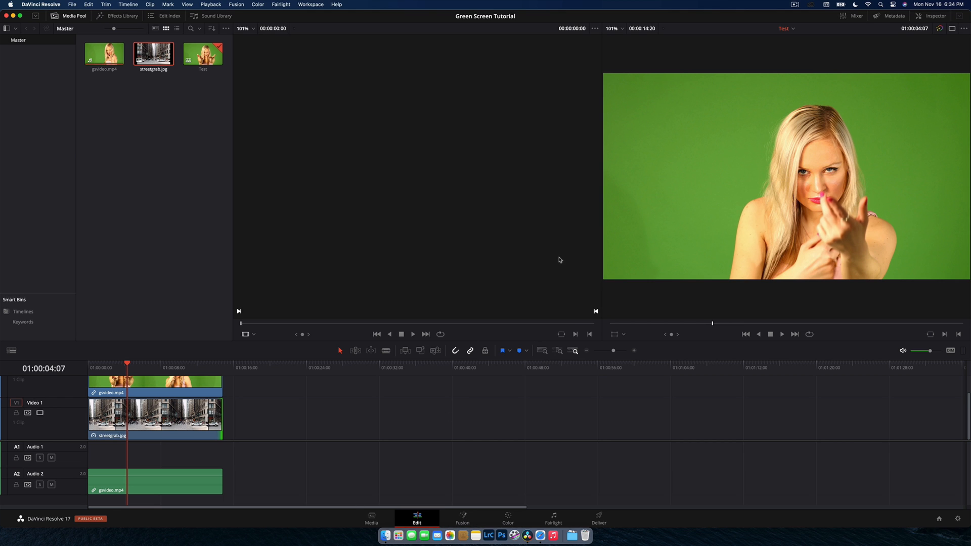
pyautogui.moveTo(315, 133)
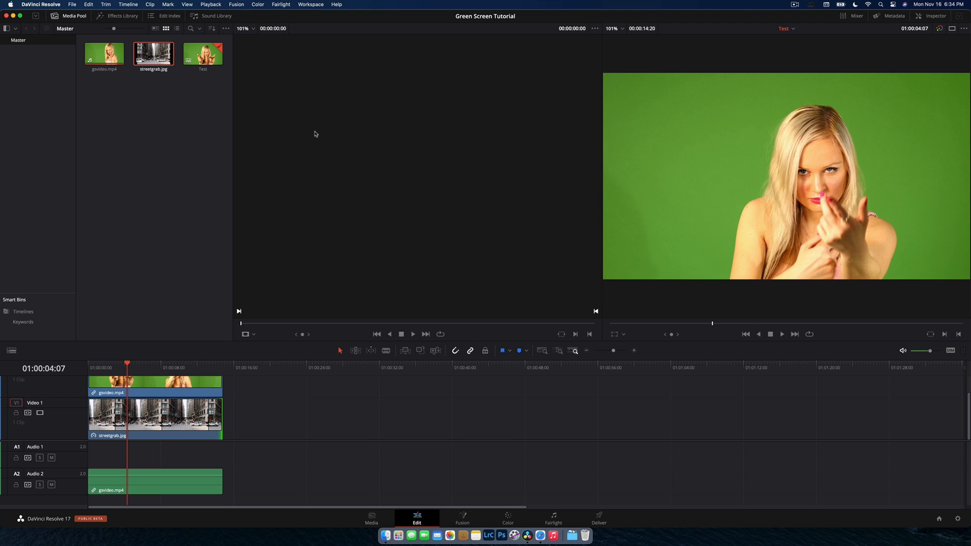
# - Drag 3D Keyer from the Effects Library's Resolve FX Key group onto gsvideo.mp4
pyautogui.click(123, 15)
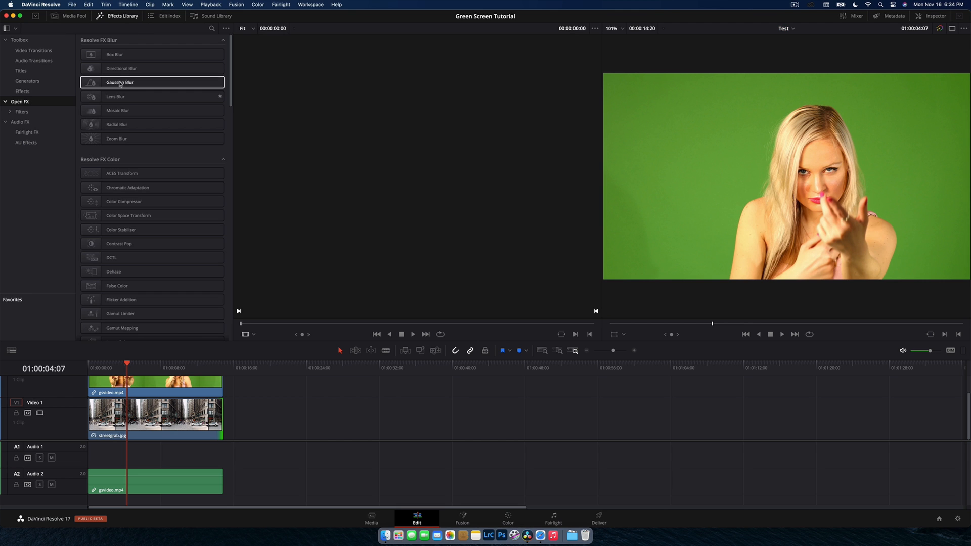
pyautogui.scroll(-3)
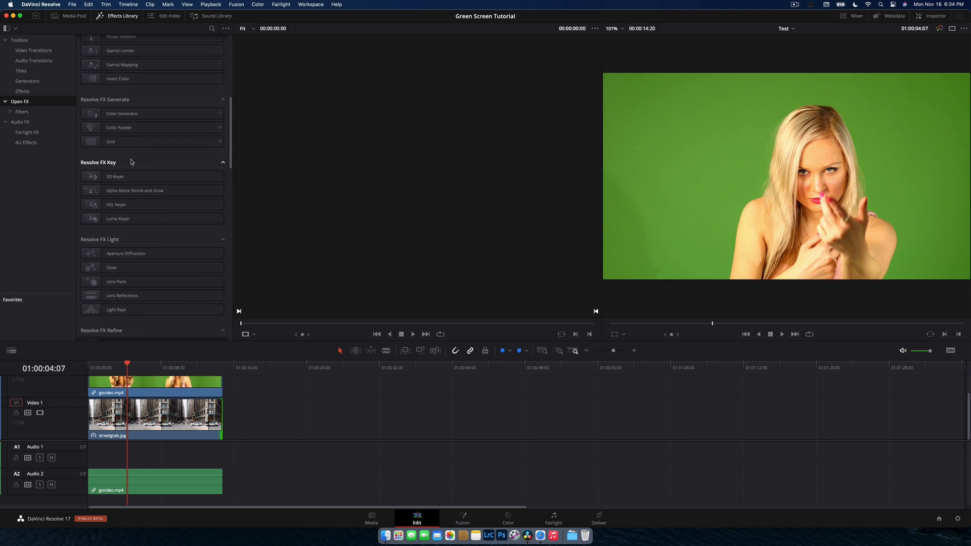
pyautogui.click(129, 177)
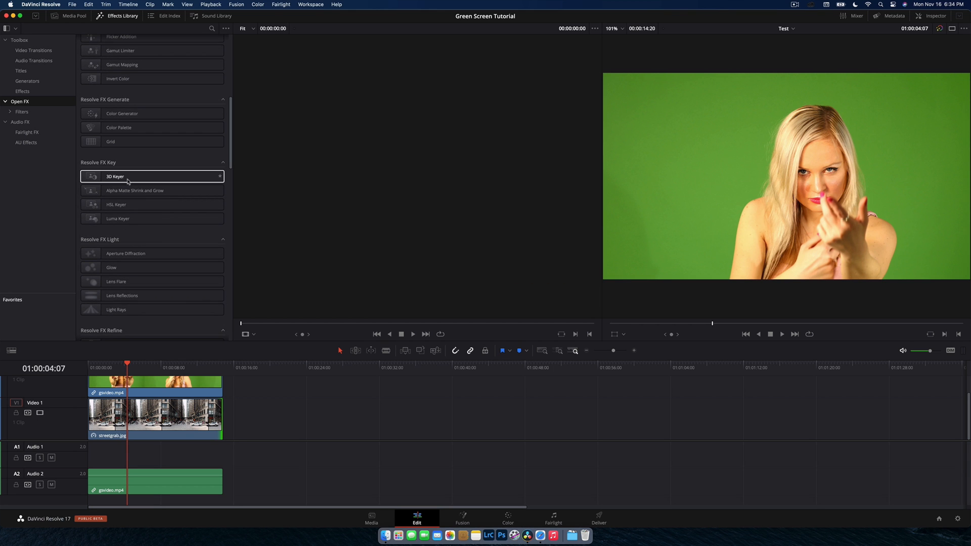
pyautogui.moveTo(115, 176); pyautogui.dragTo(146, 384)
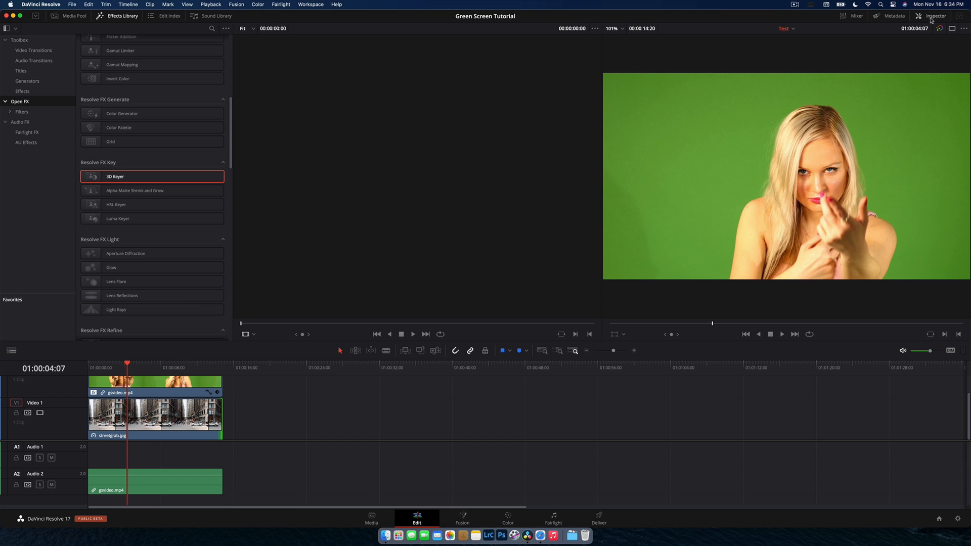
# - Show the 3D Keyer settings in the Inspector and set the viewer overlay to Open FX Overlay
pyautogui.click(932, 16)
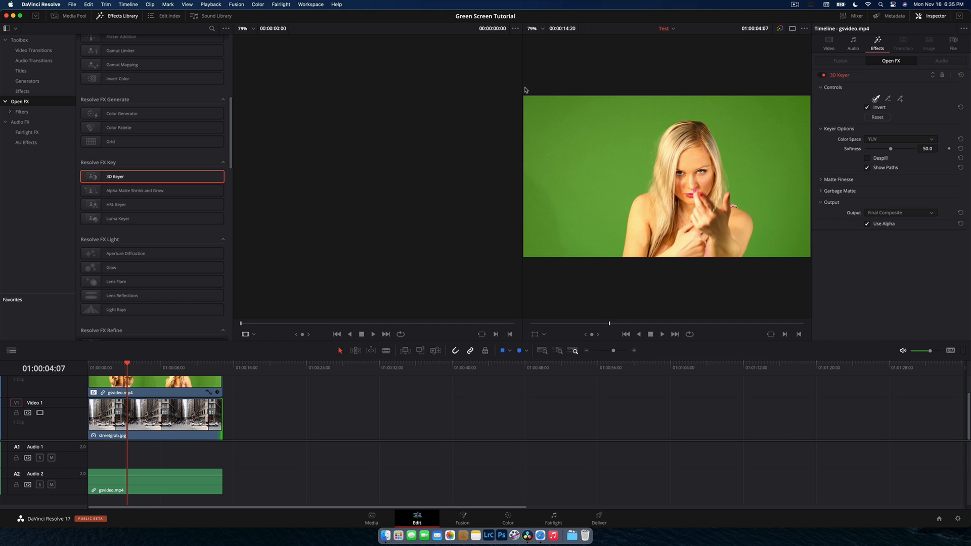
pyautogui.moveTo(954, 95)
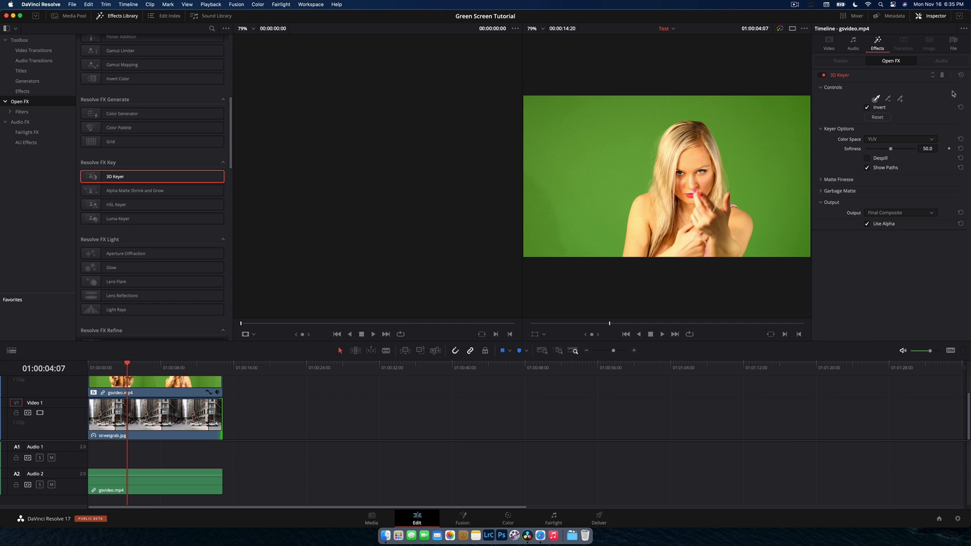
pyautogui.moveTo(559, 293)
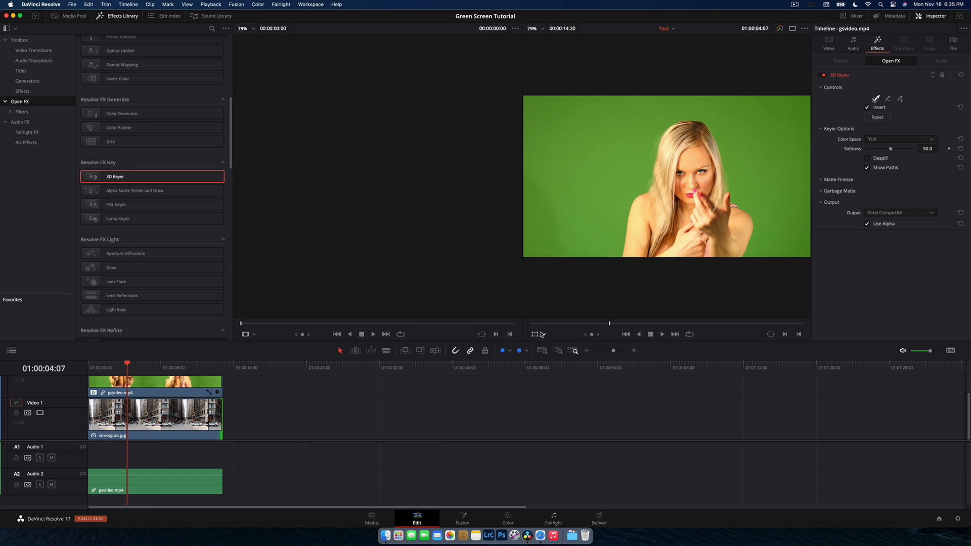
pyautogui.click(542, 334)
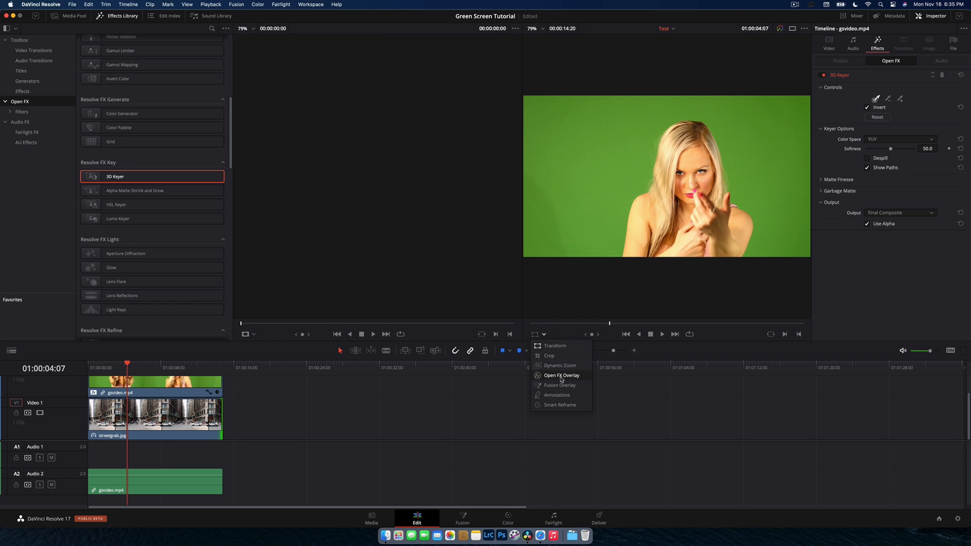
pyautogui.click(561, 375)
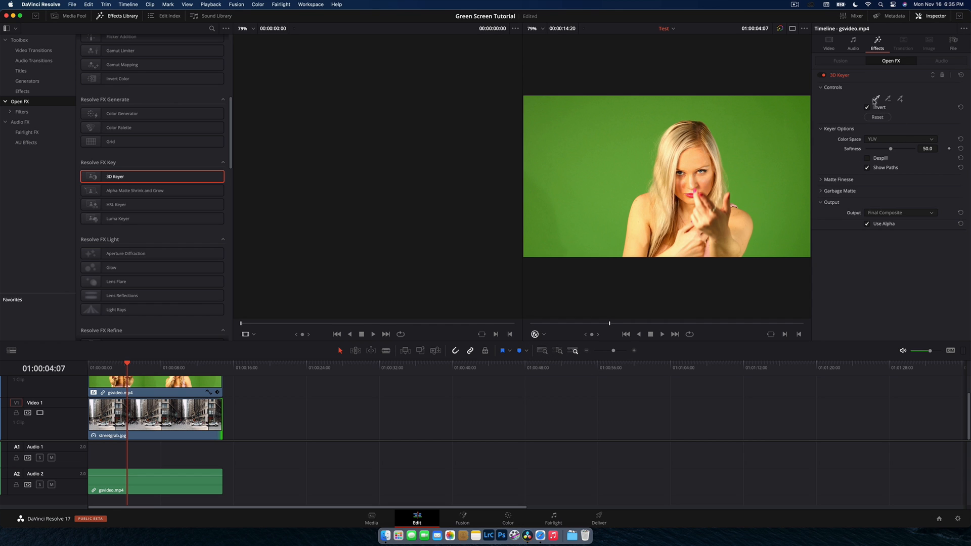
pyautogui.moveTo(874, 99)
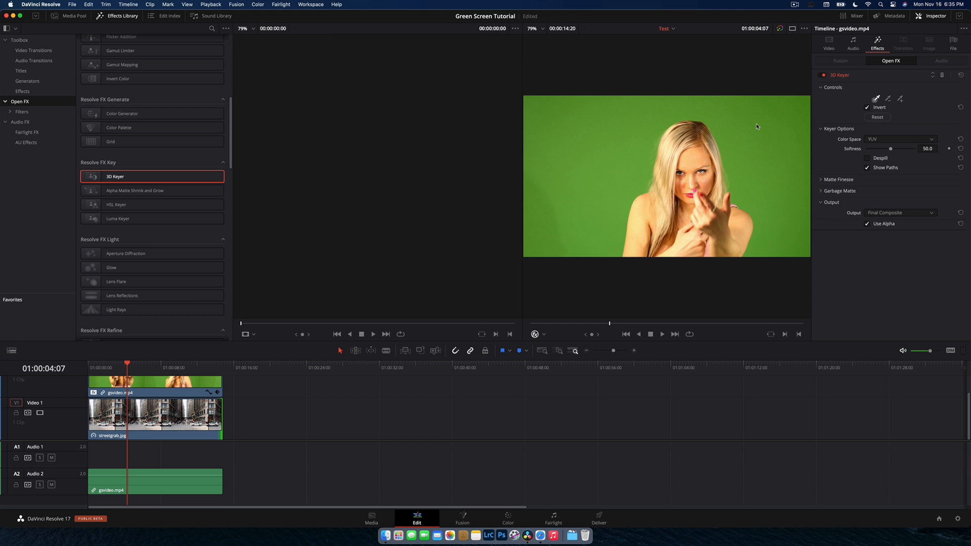
# - Sample the green background with the 3D Keyer picker, then select streetgrab.jpg to disable it
pyautogui.click(901, 99)
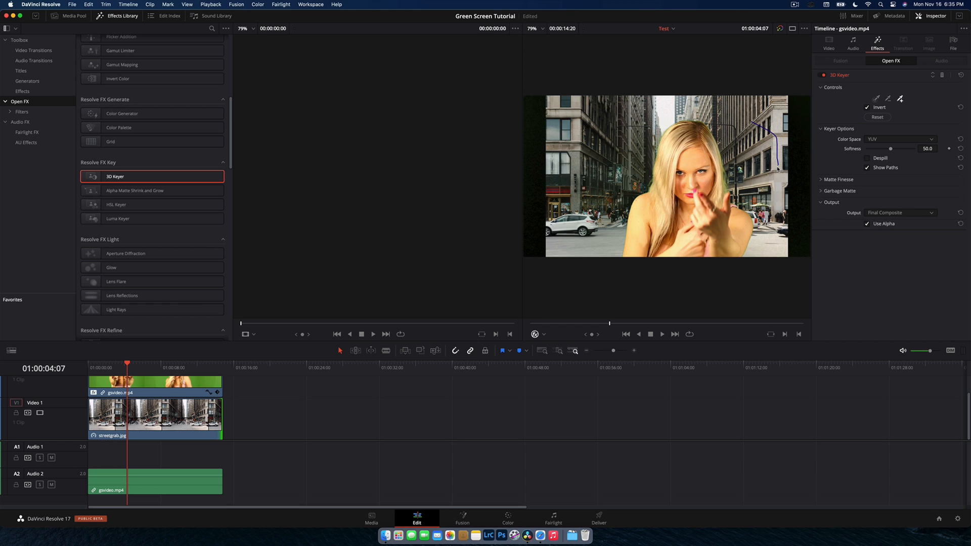
pyautogui.moveTo(589, 255)
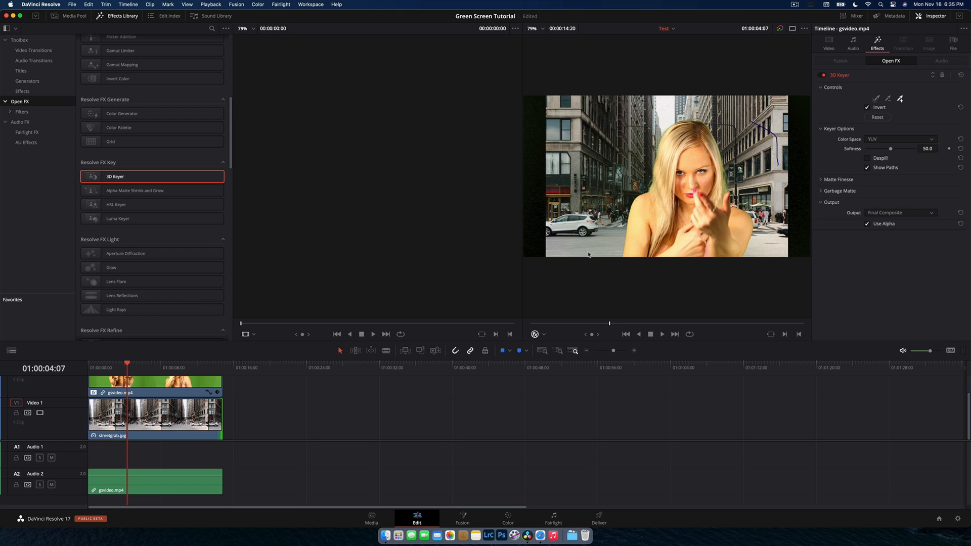
pyautogui.click(152, 421)
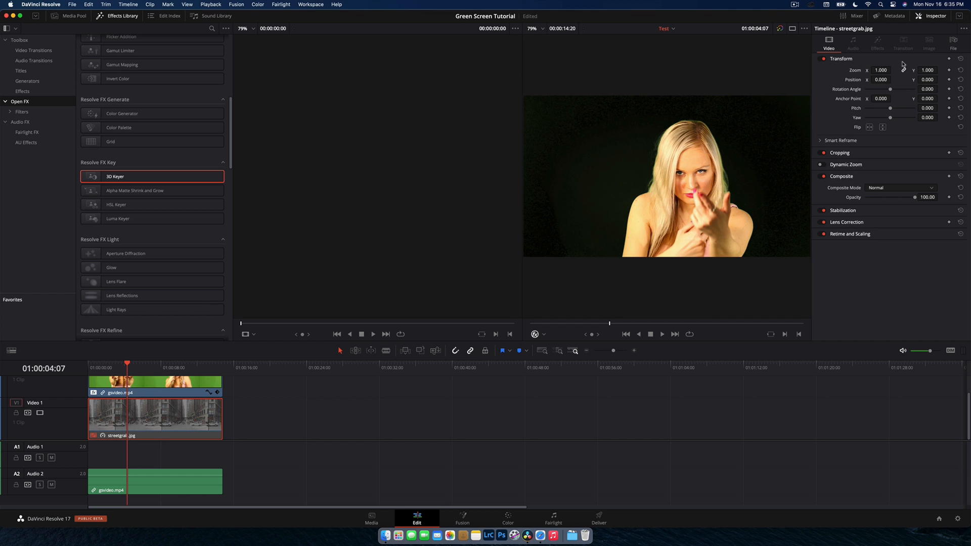
# - Reselect gsvideo.mp4 and show its 3D Keyer settings on the Inspector's Effects tab
pyautogui.click(157, 483)
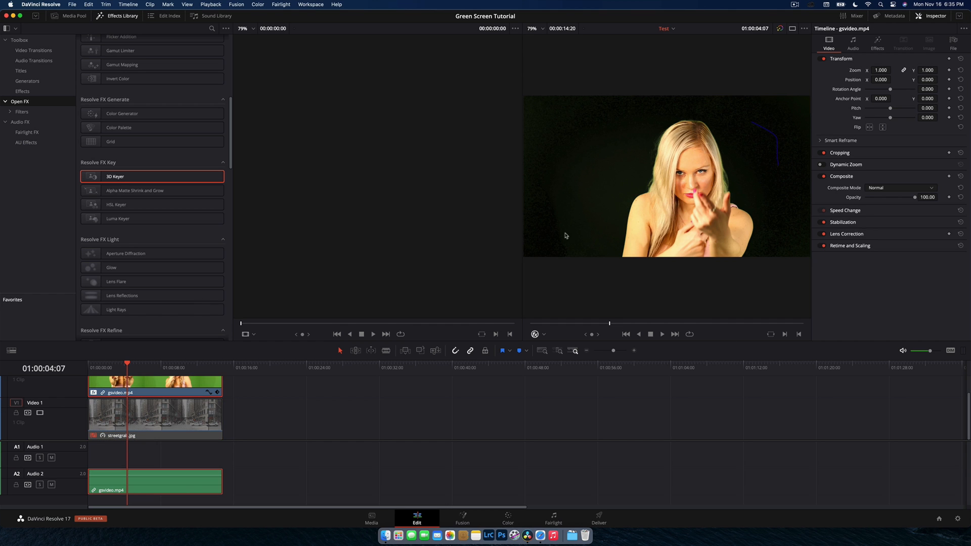
pyautogui.click(878, 42)
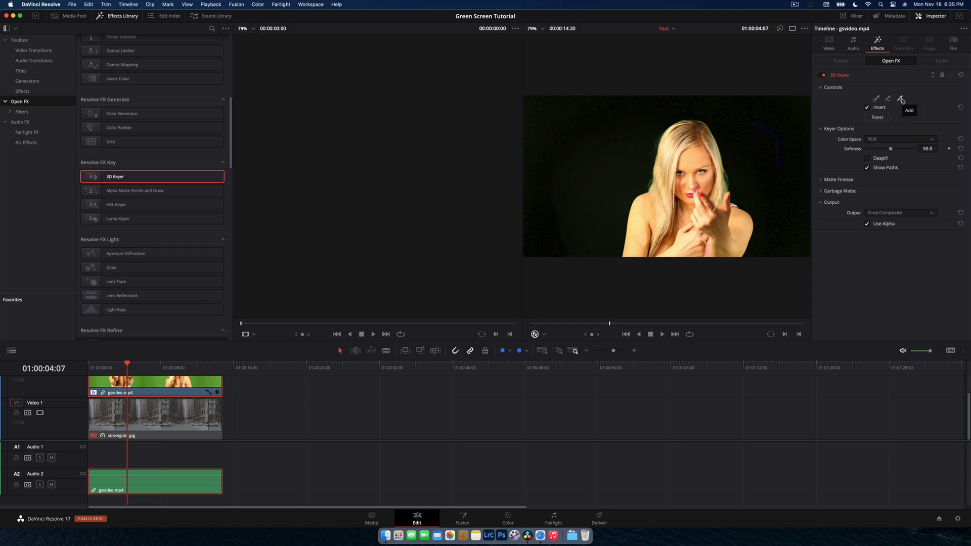
pyautogui.moveTo(561, 106)
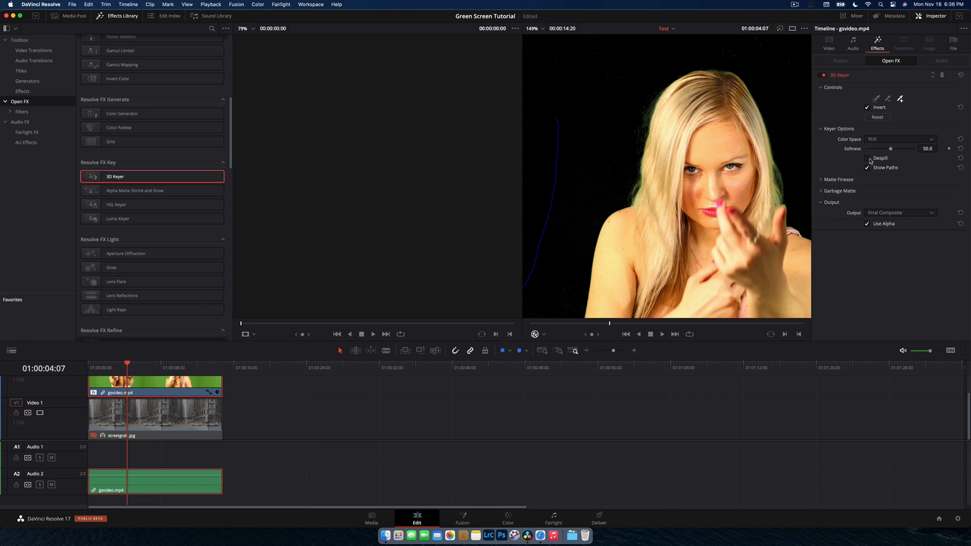
pyautogui.moveTo(868, 160)
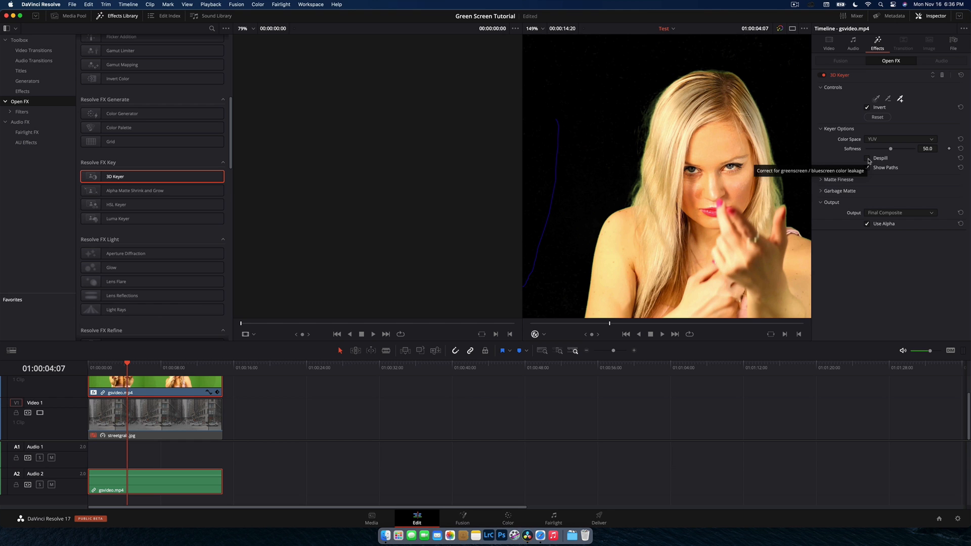
# - Tick Despill under Keyer Options and play back to review the spill removal
pyautogui.click(868, 158)
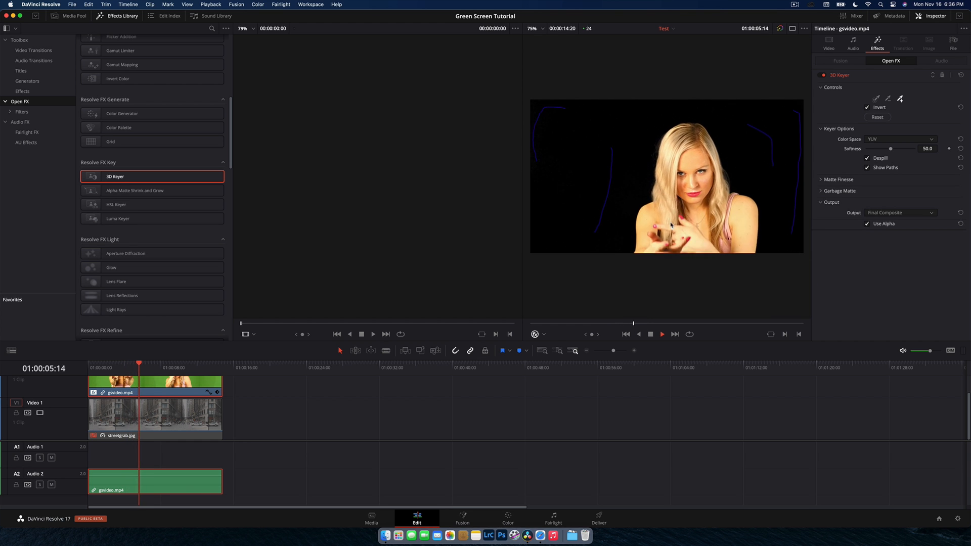
pyautogui.click(663, 334)
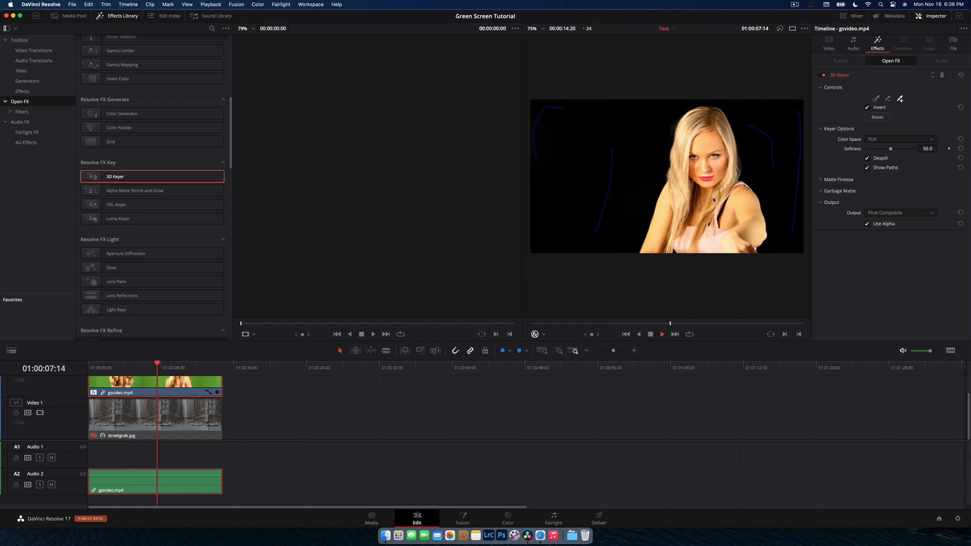
pyautogui.click(662, 334)
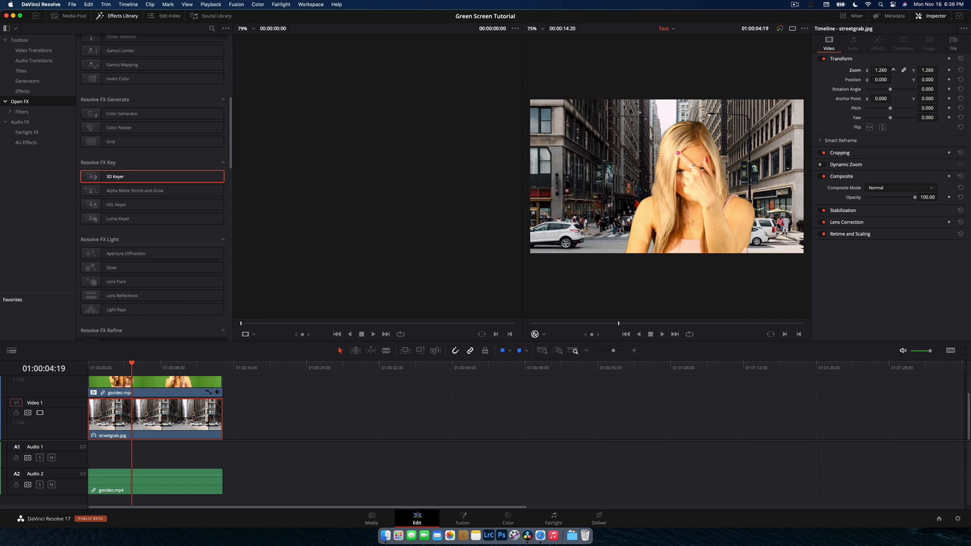
# - Re-enable streetgrab.jpg, set its Transform Zoom to 1.270, and play the composite
pyautogui.click(663, 335)
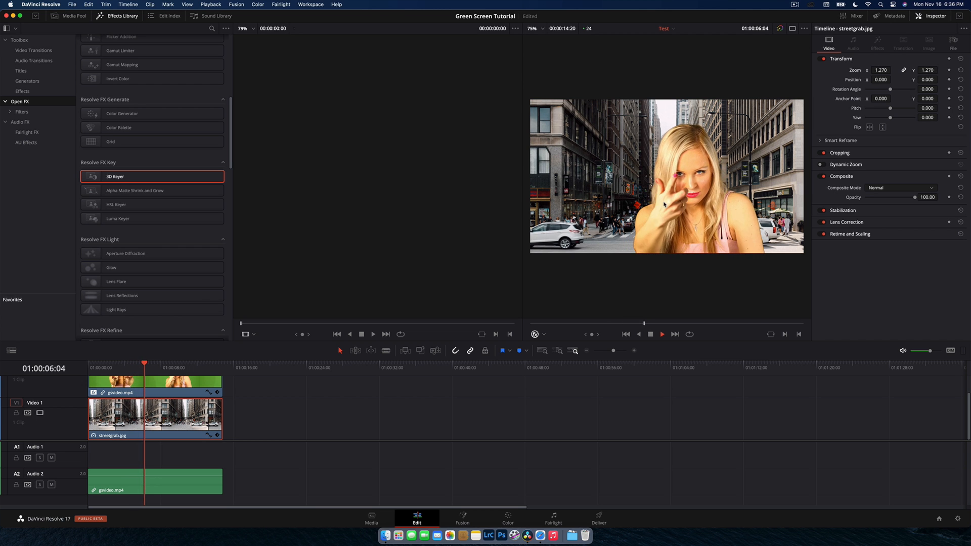
pyautogui.click(662, 335)
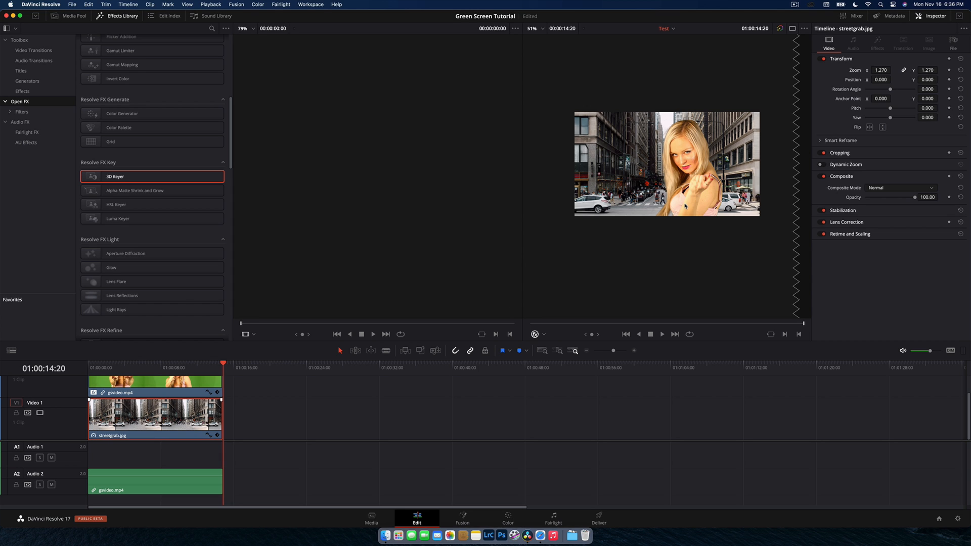
pyautogui.moveTo(642, 161)
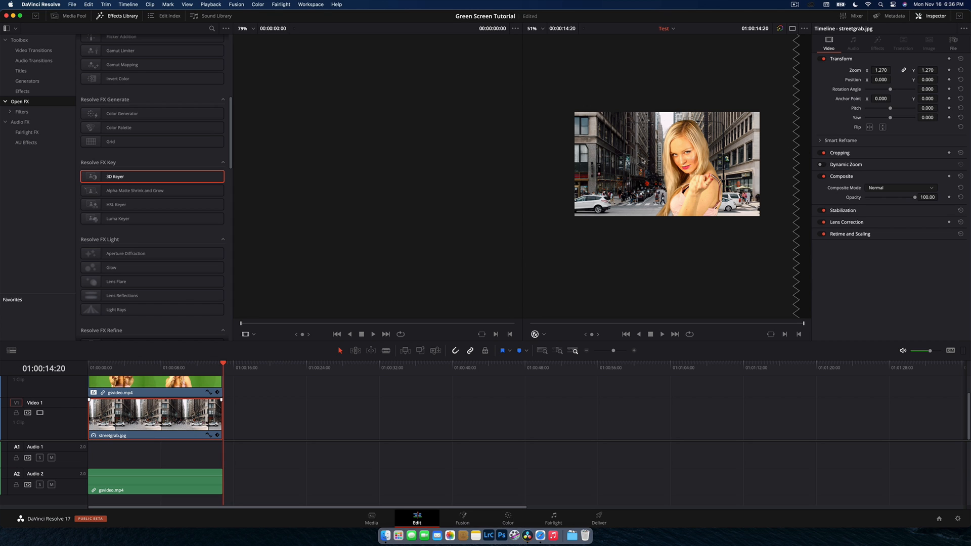